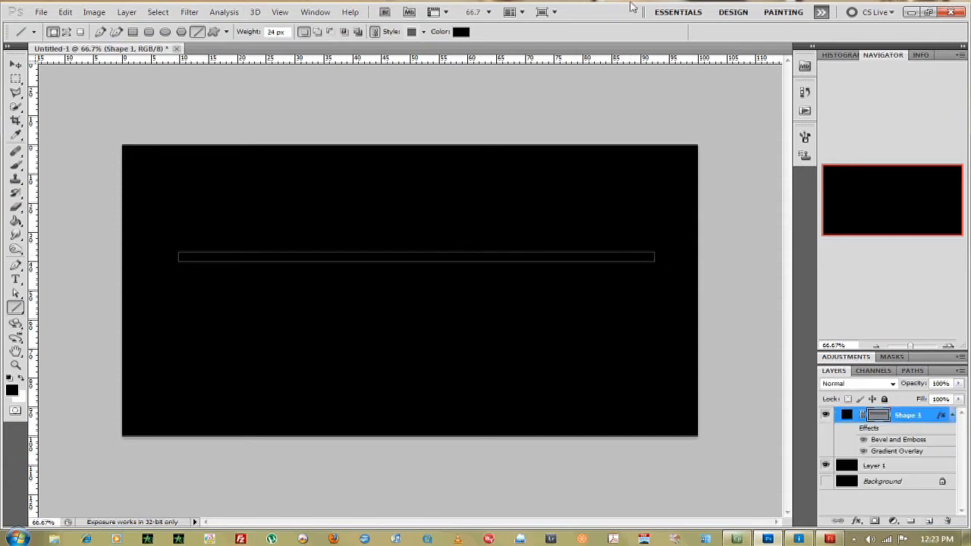
# - Fill the Shape 1 line with white using its layer colour thumbnail
pyautogui.click(13, 389)
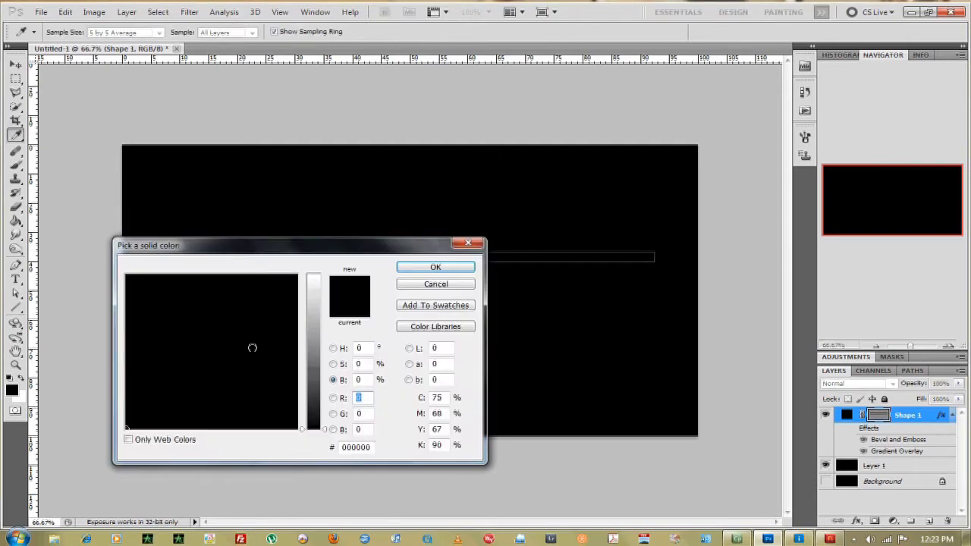
pyautogui.click(250, 349)
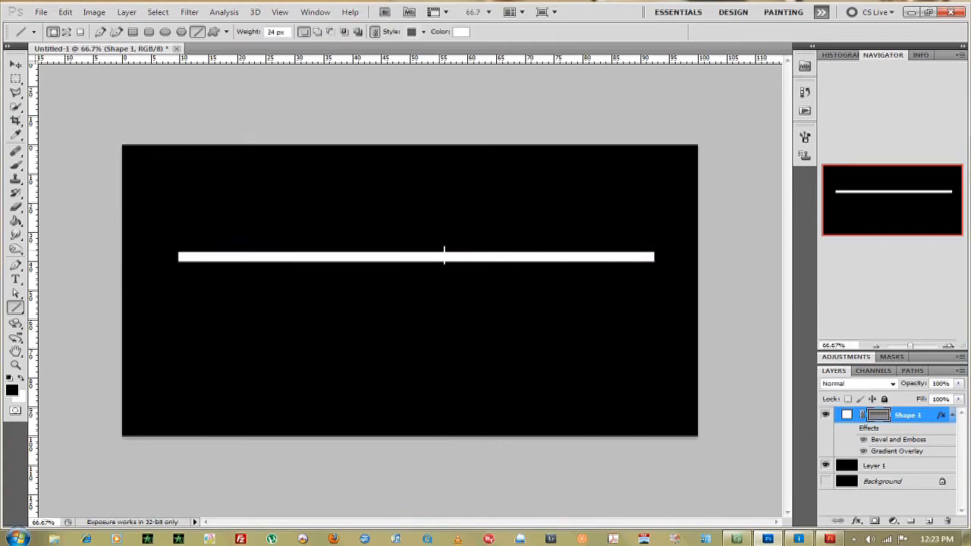
pyautogui.moveTo(431, 246)
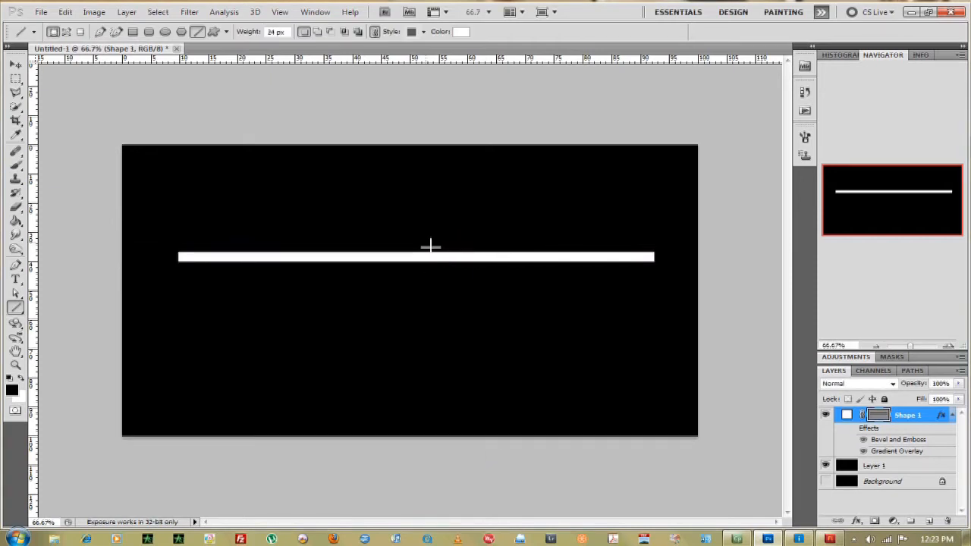
pyautogui.moveTo(299, 247)
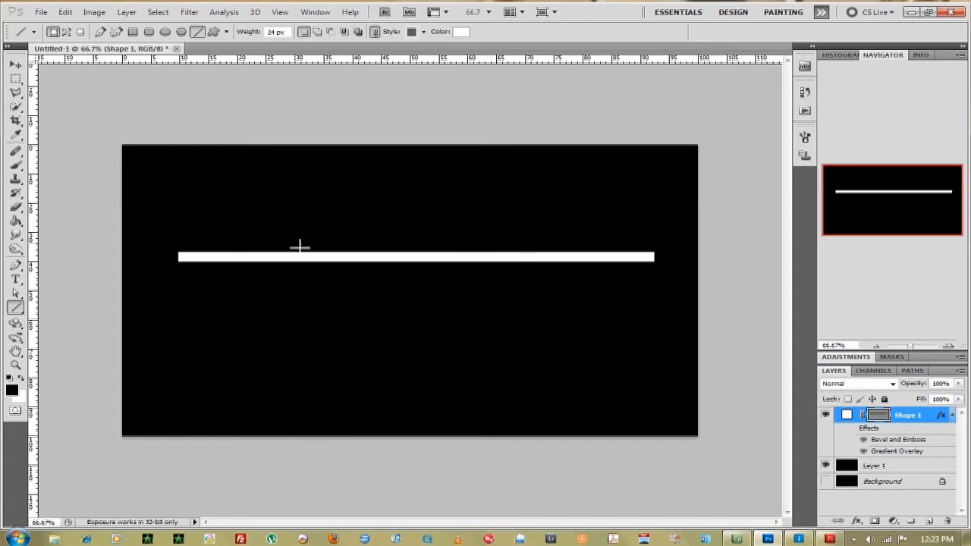